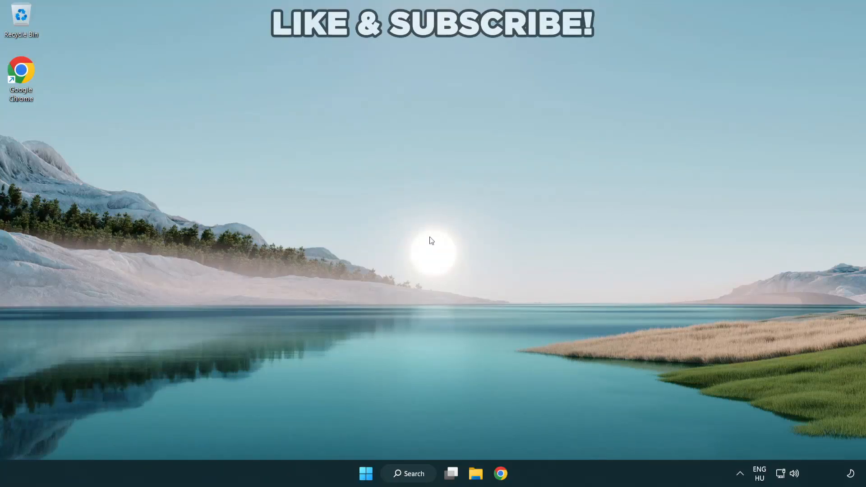
mouse_move(480, 279)
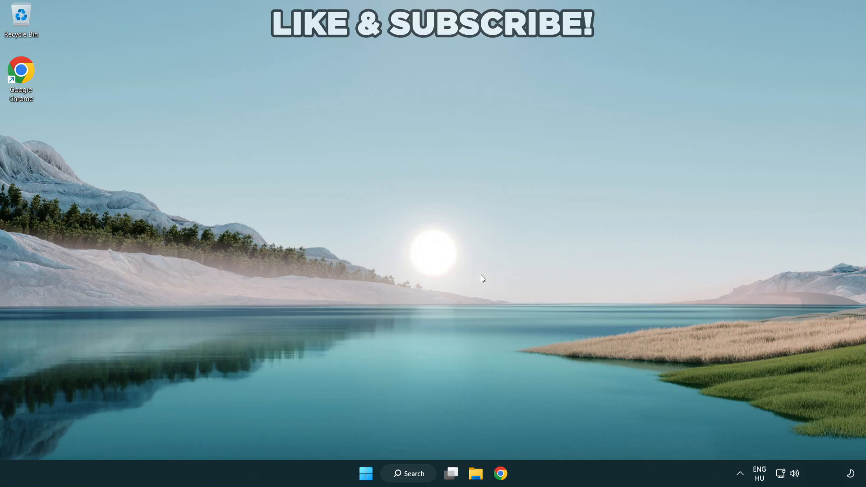
mouse_move(794, 476)
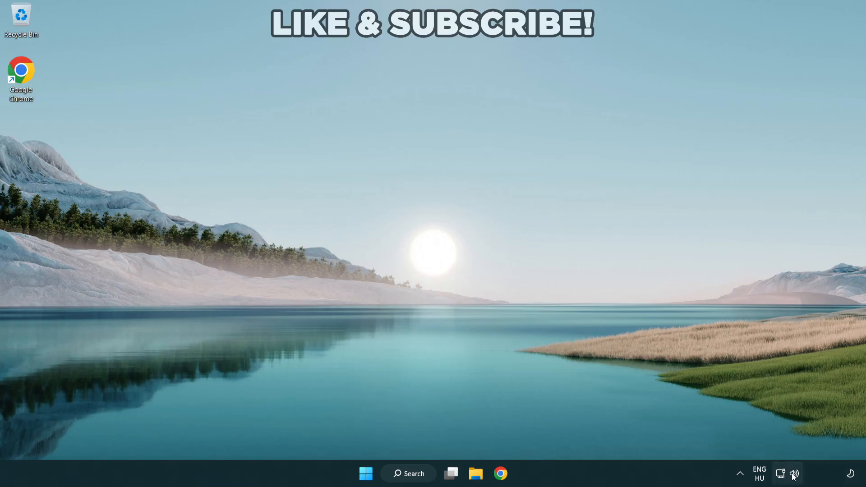
Step: Switch the sound output to Speakers (High Definition Audio Device) from Quick Settings
click(786, 473)
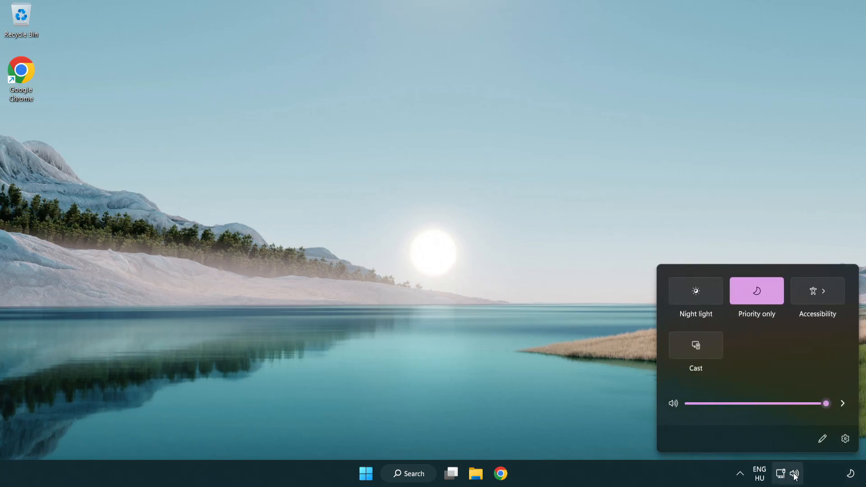
mouse_move(843, 403)
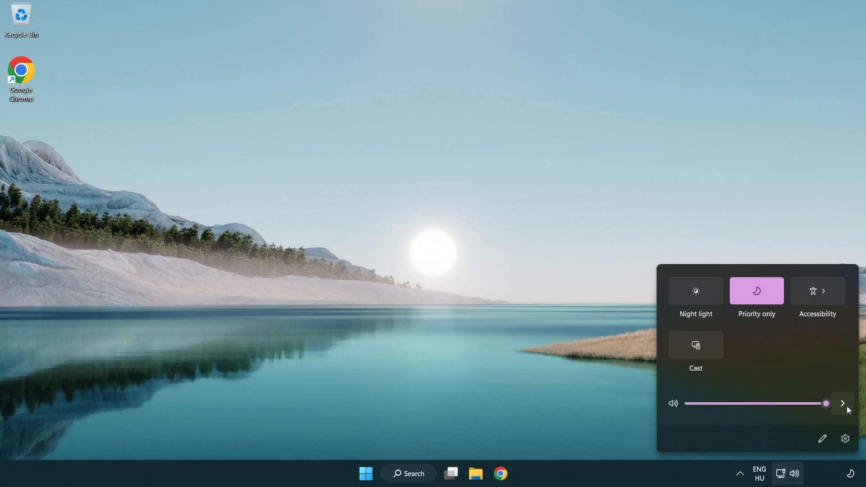
mouse_move(842, 405)
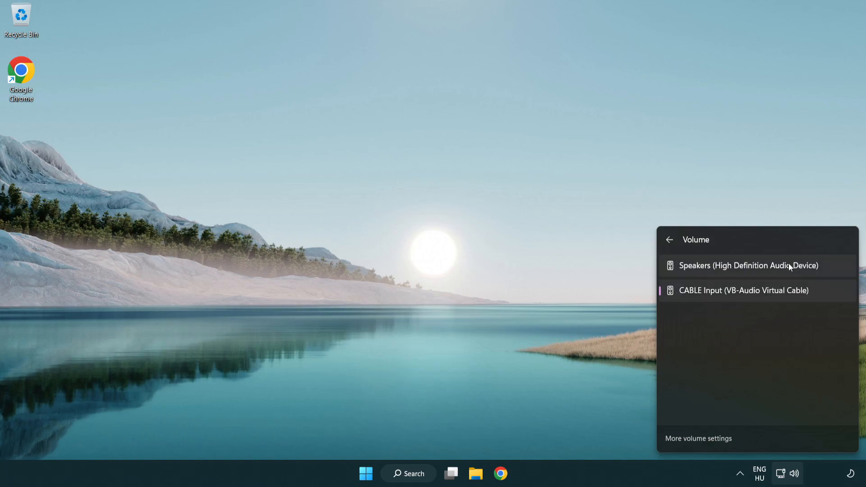
mouse_move(831, 271)
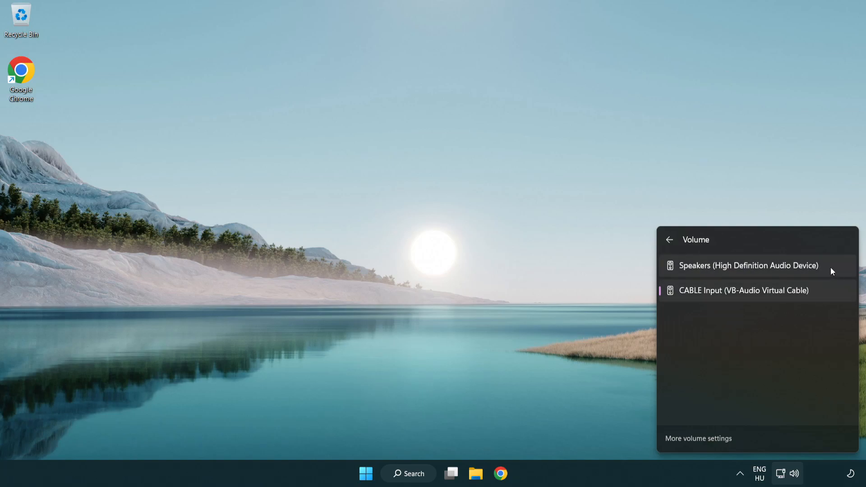
click(747, 265)
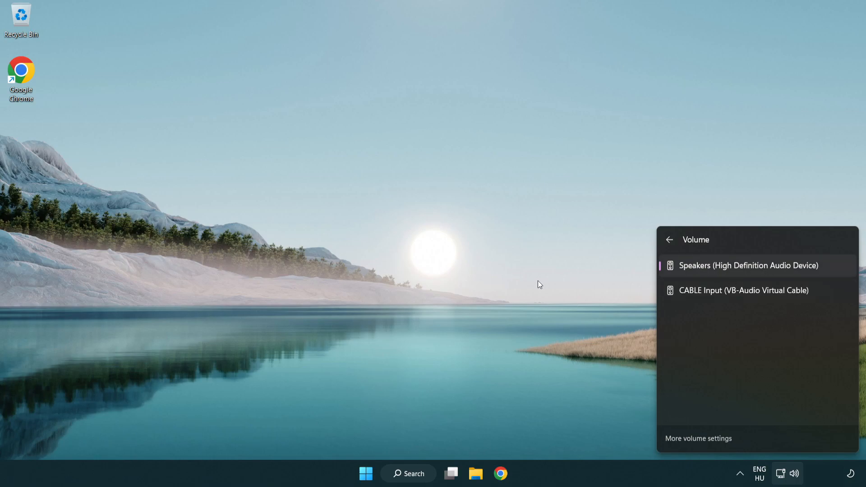
click(453, 260)
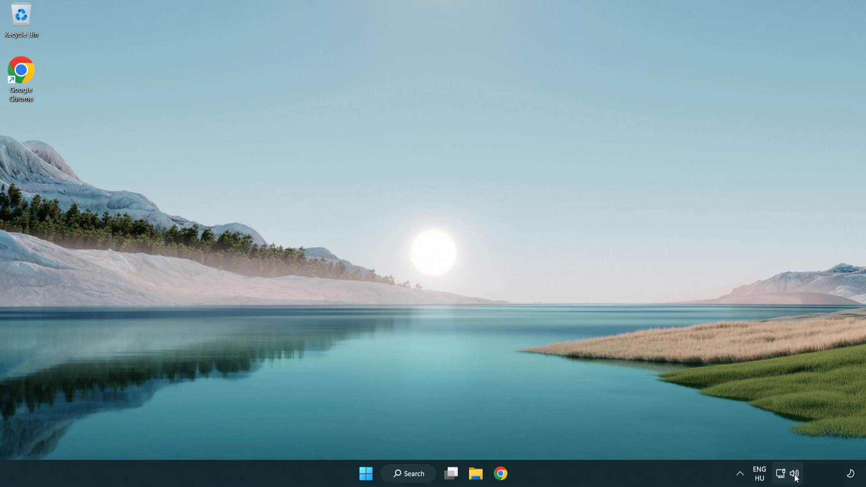
Step: Reset all sound devices and app volumes to defaults in the Volume mixer, then close Settings
right_click(795, 473)
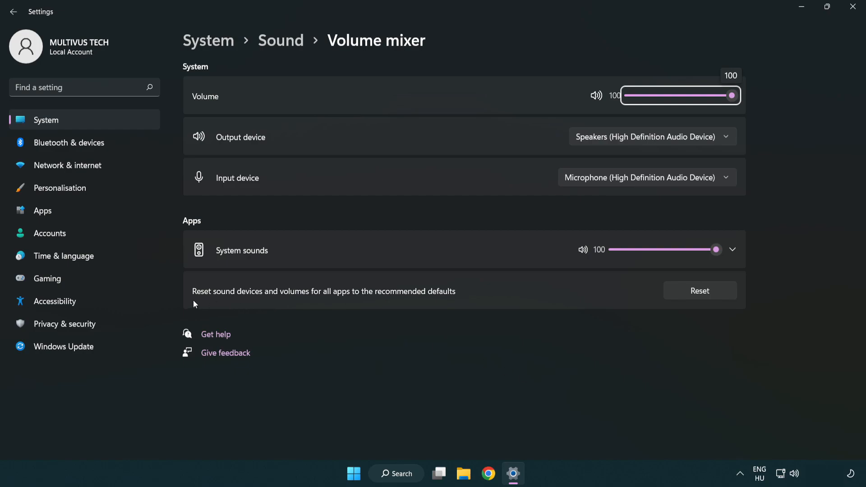
mouse_move(422, 299)
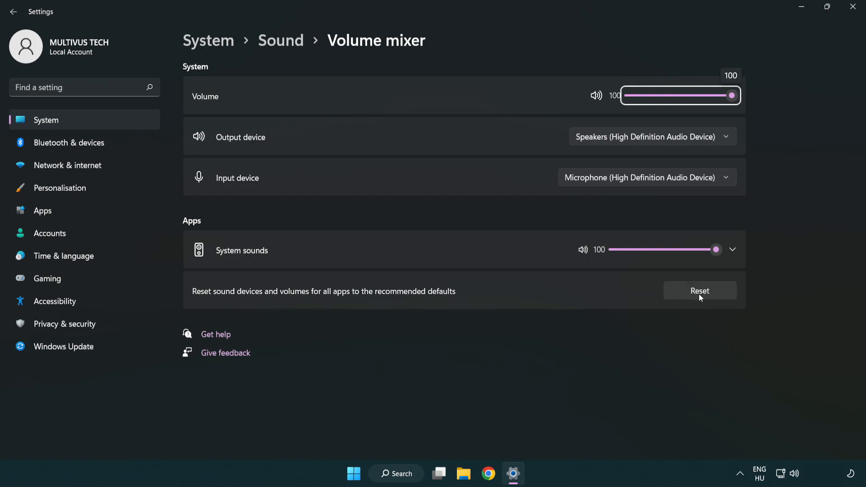
click(699, 291)
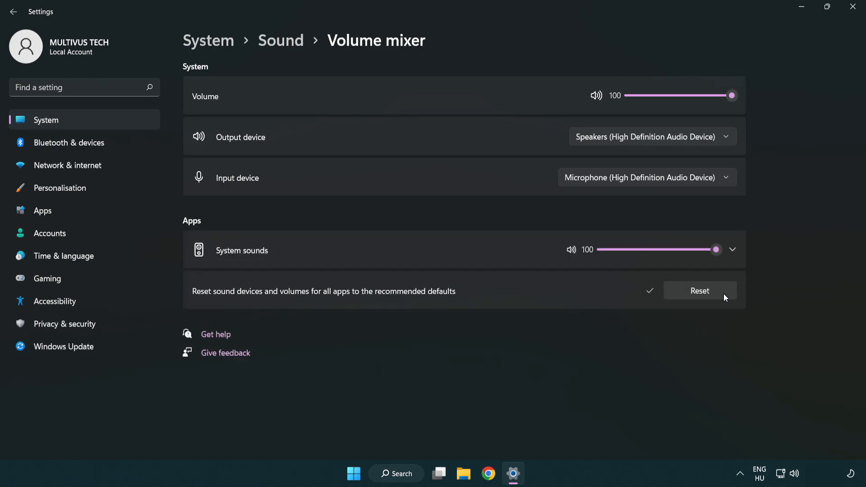
mouse_move(657, 310)
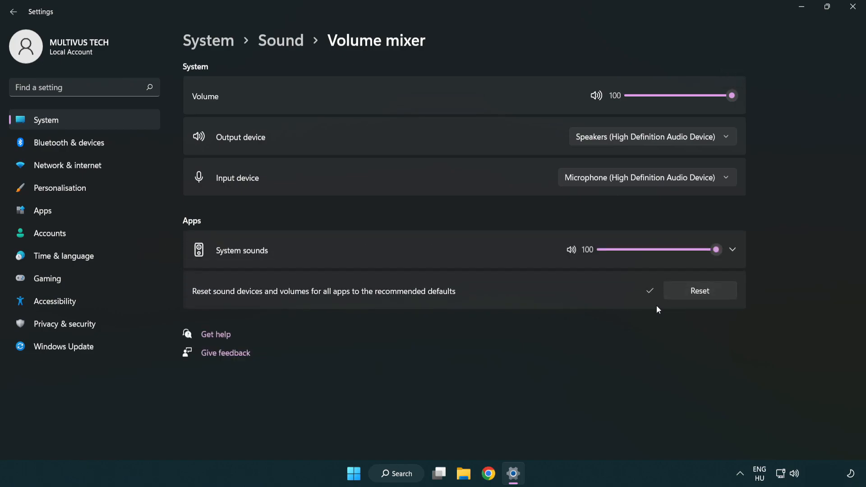
mouse_move(855, 11)
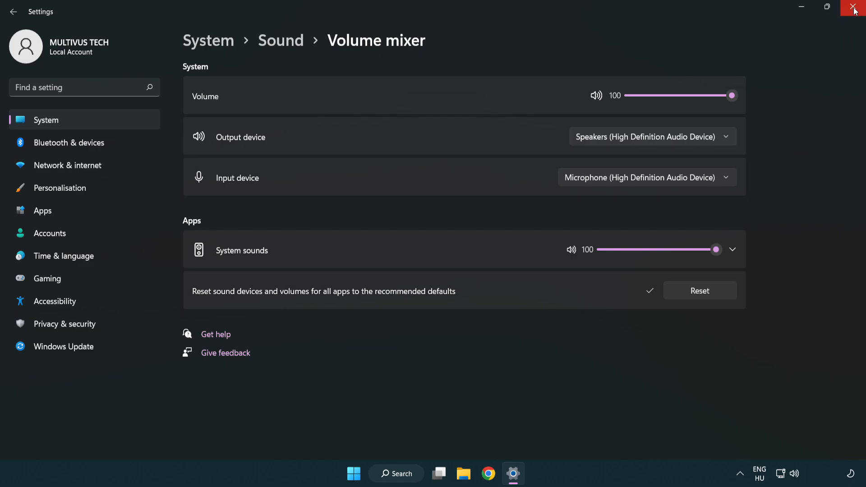
mouse_move(855, 11)
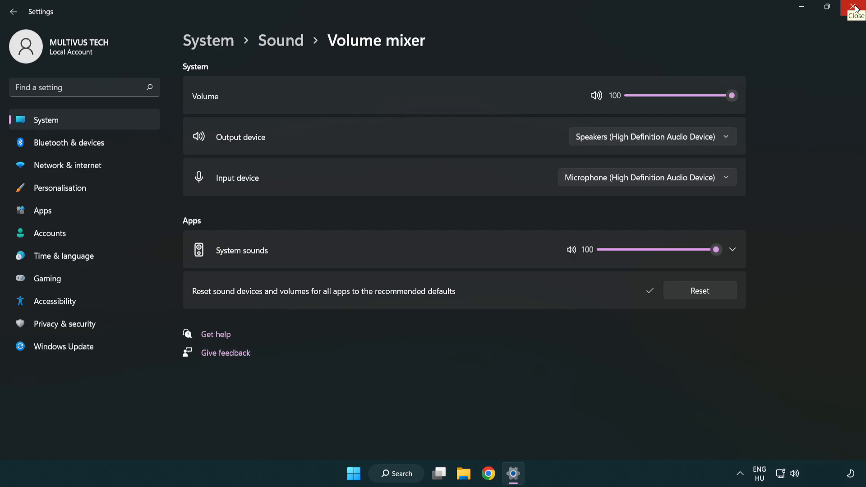
click(855, 8)
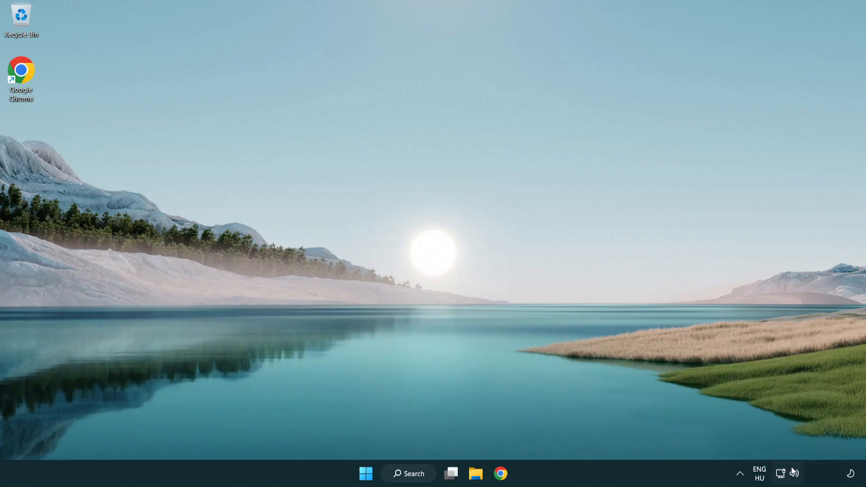
Step: Open Sound settings from the taskbar speaker icon
right_click(794, 474)
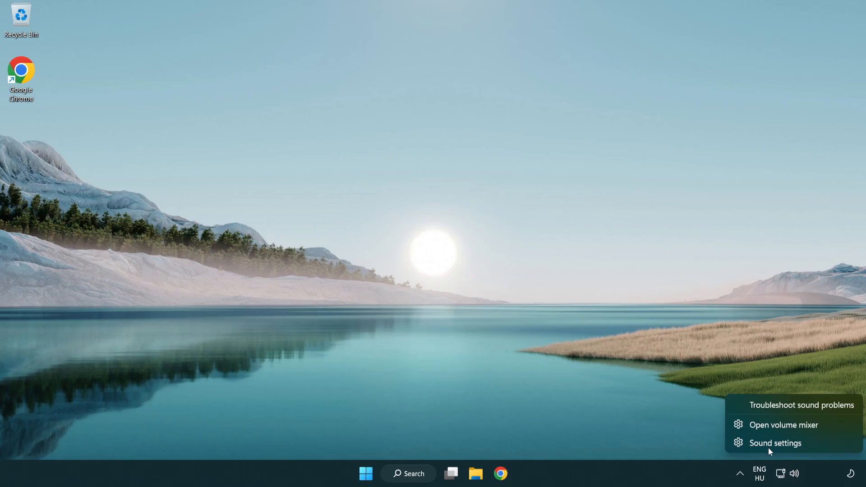
mouse_move(829, 449)
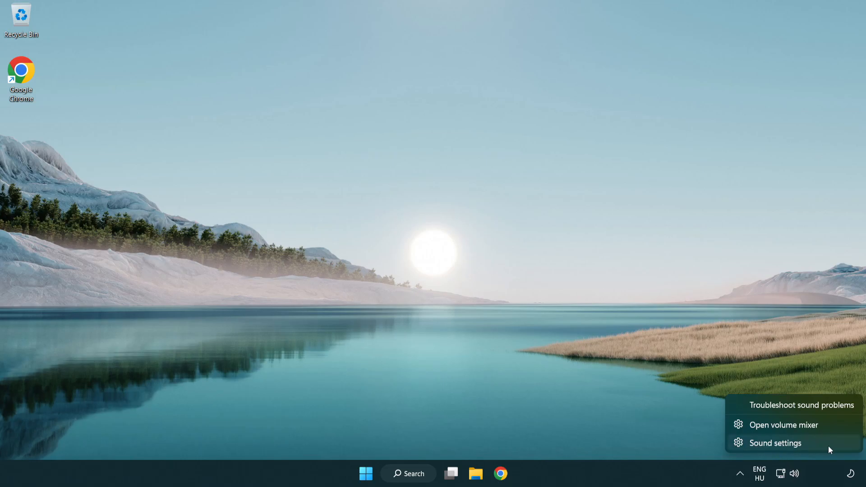
click(774, 443)
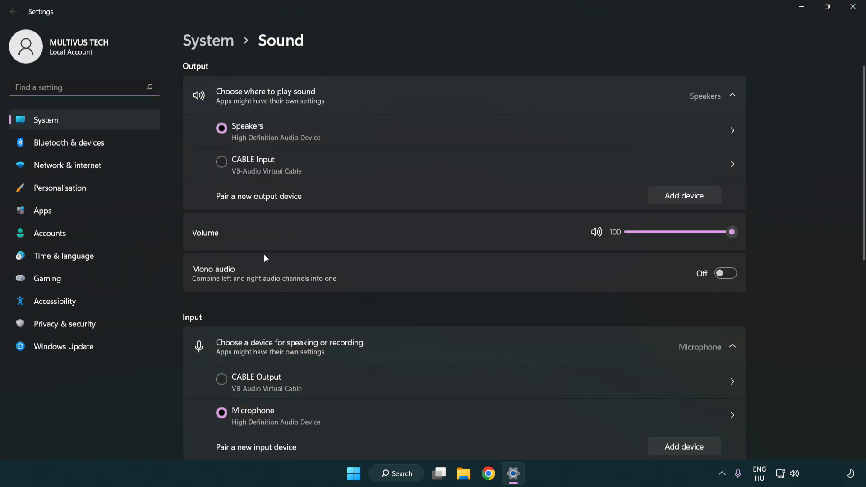
mouse_move(775, 234)
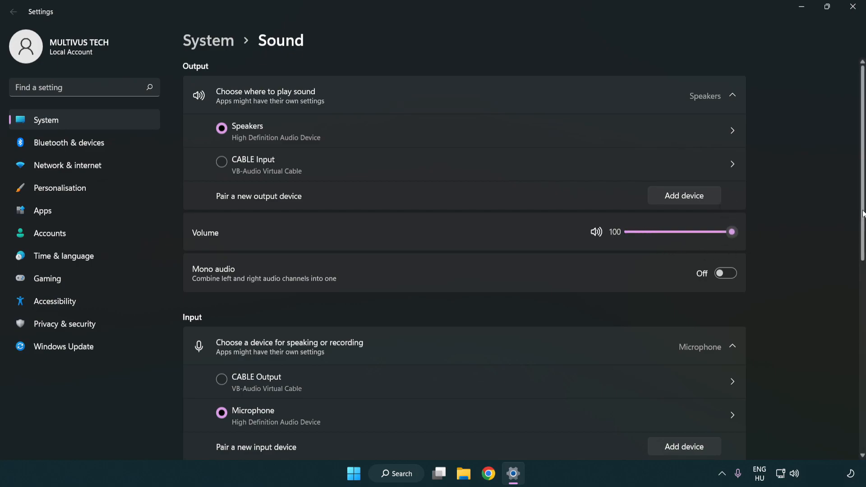
scroll(down, 3)
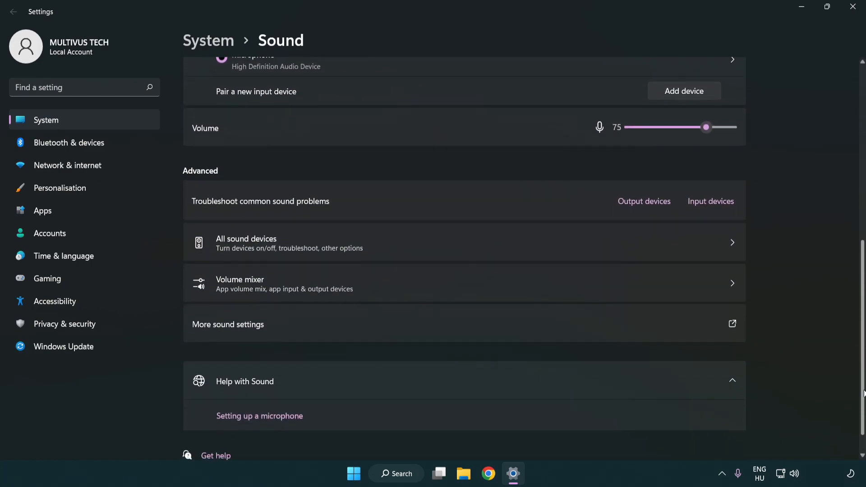
scroll(down, 3)
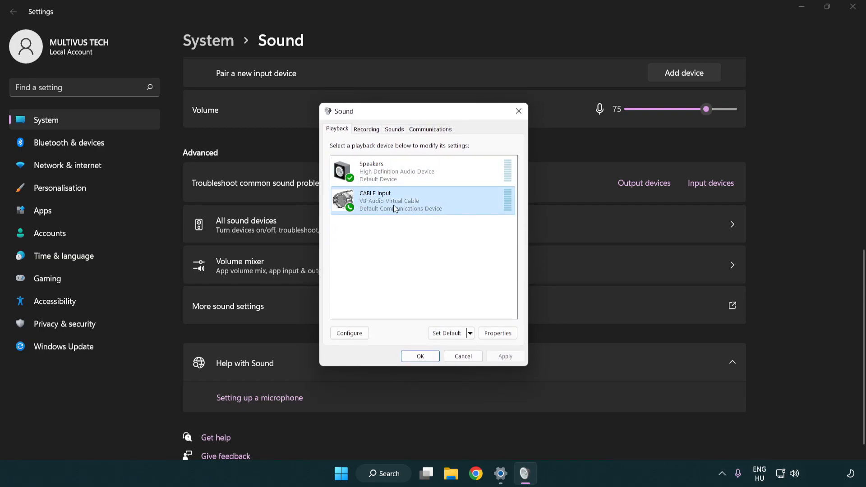
Step: Disable the CABLE Input playback device and select Speakers for configuration
right_click(395, 201)
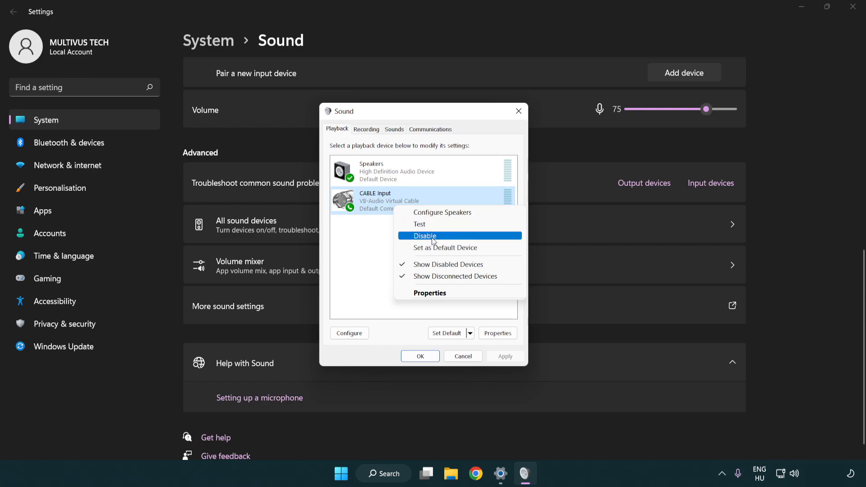
click(425, 235)
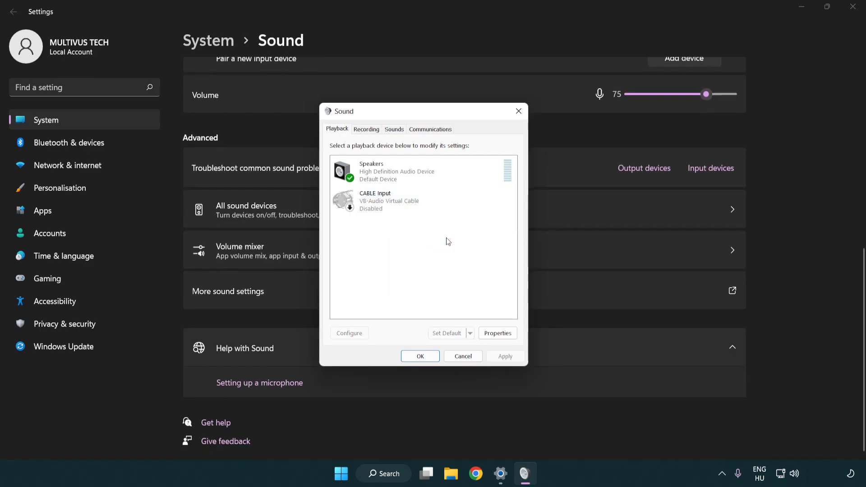
click(423, 172)
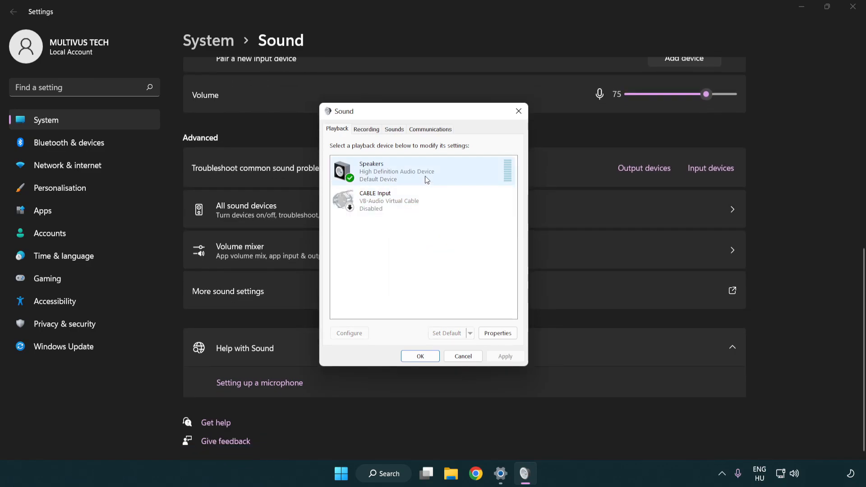
right_click(425, 172)
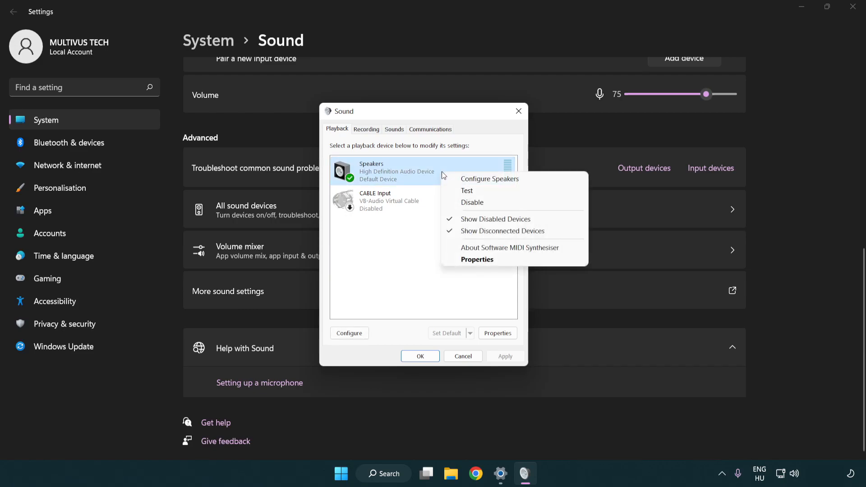
mouse_move(479, 178)
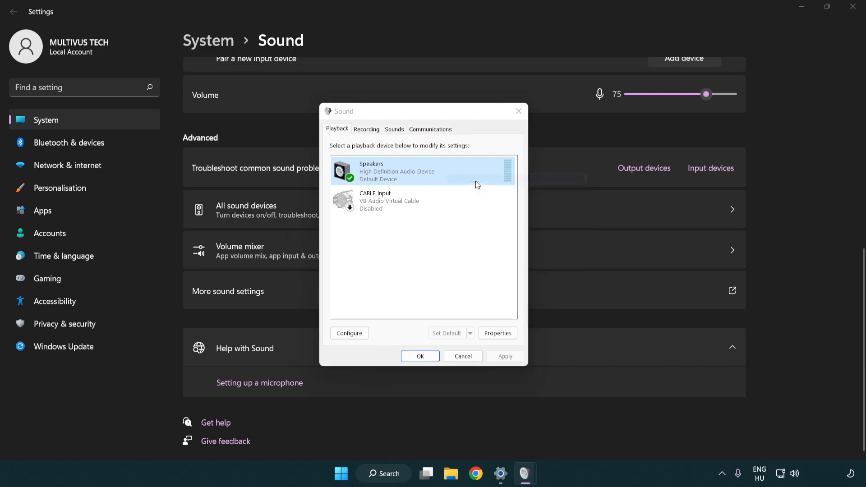
Step: Run Speaker Setup as 7.1 Surround with front and surround speakers kept full-range
click(349, 333)
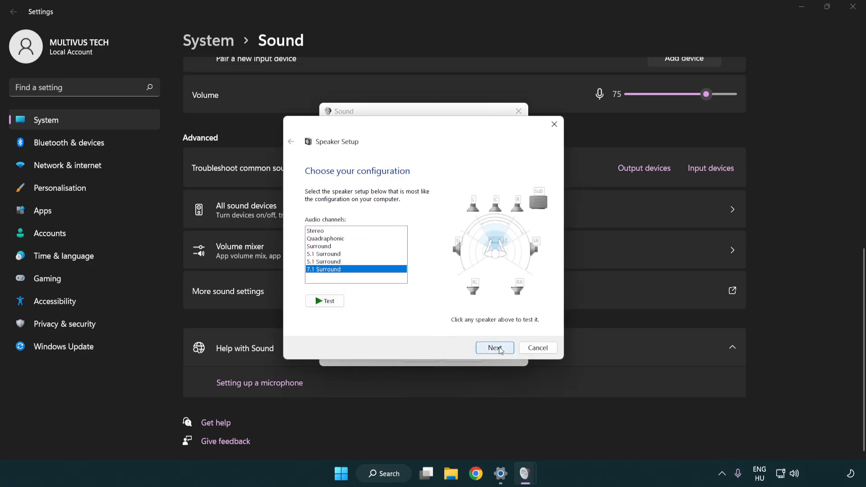
click(494, 348)
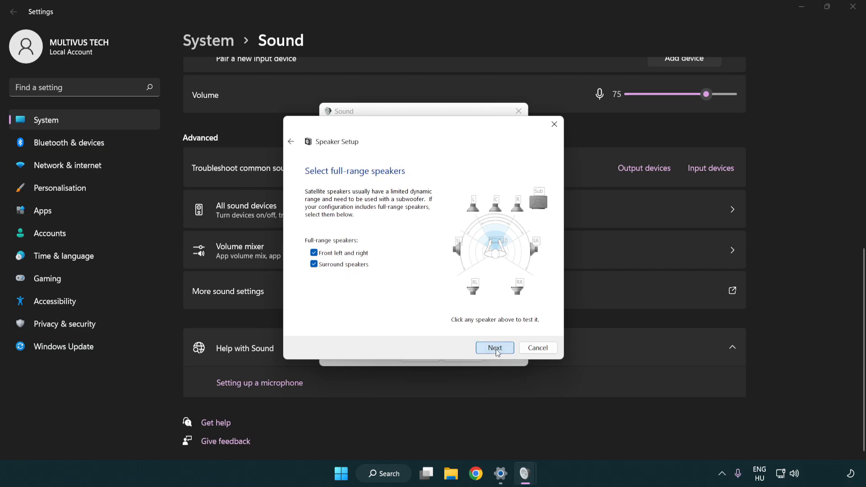
click(494, 347)
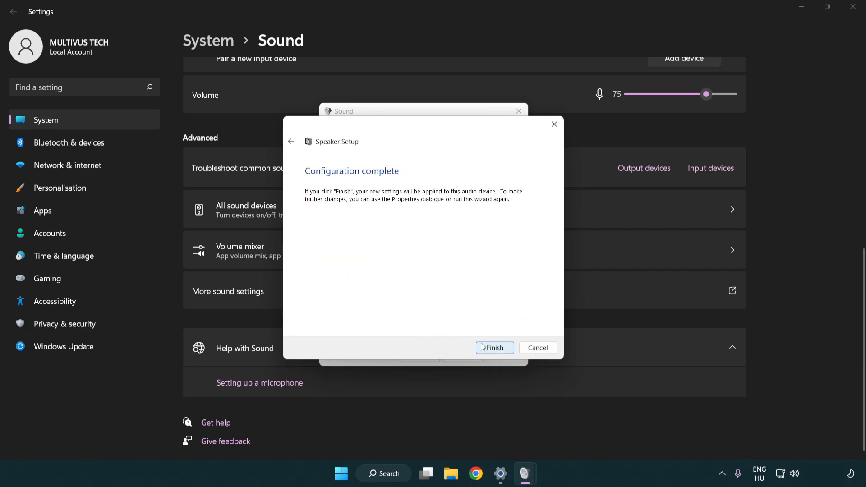
mouse_move(494, 347)
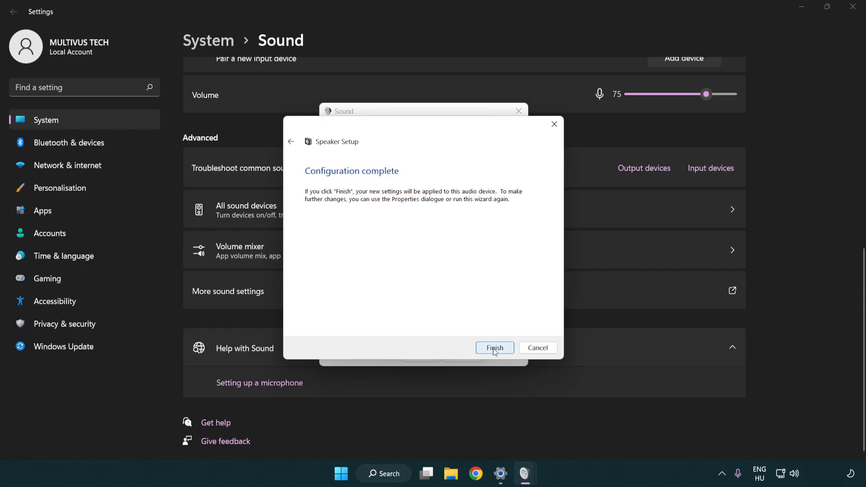
click(495, 348)
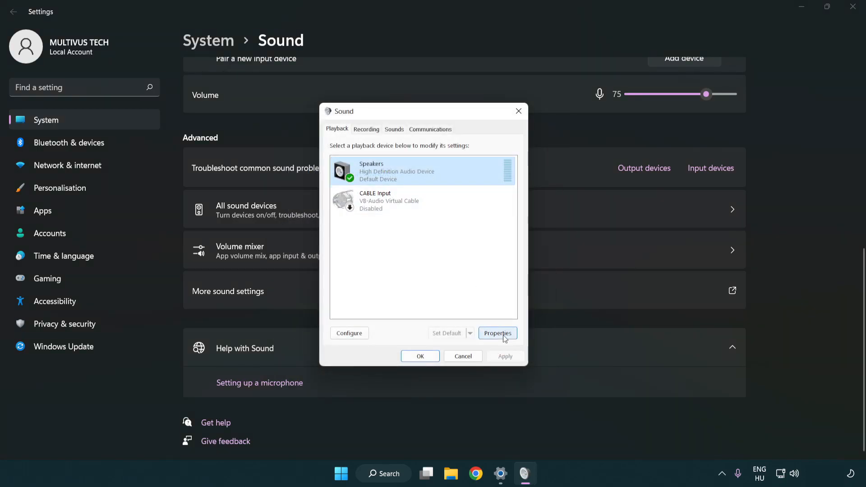
Step: In Speakers properties, disable all enhancements and set the format to 16 bit, 48000 Hz (DVD Quality)
click(496, 333)
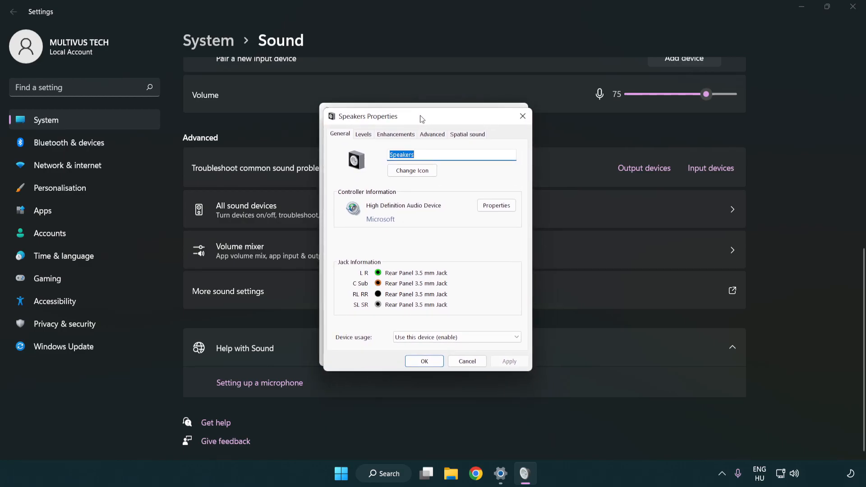
click(396, 134)
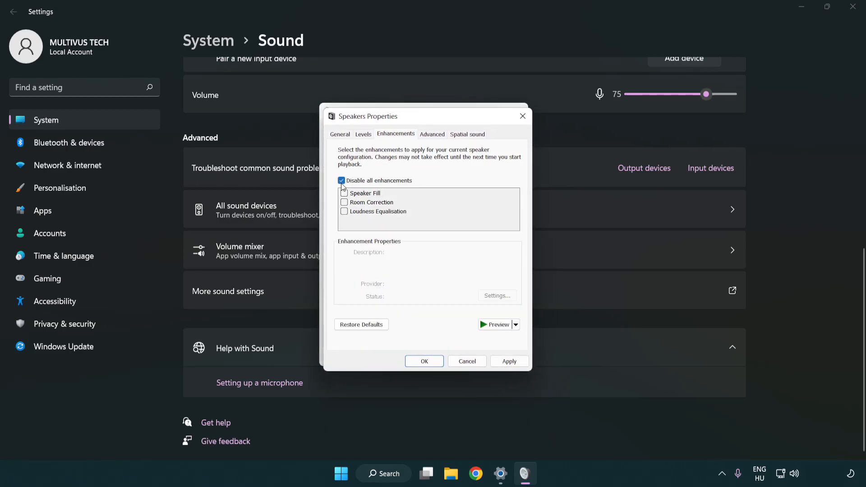
mouse_move(395, 194)
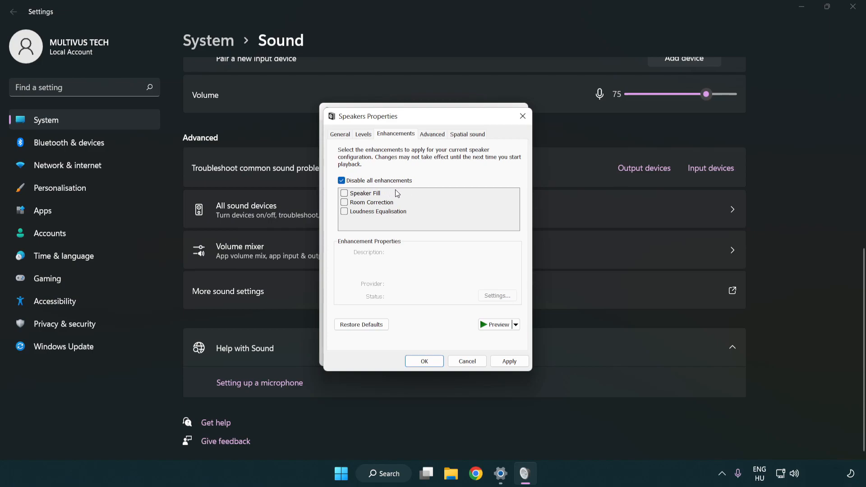
mouse_move(434, 137)
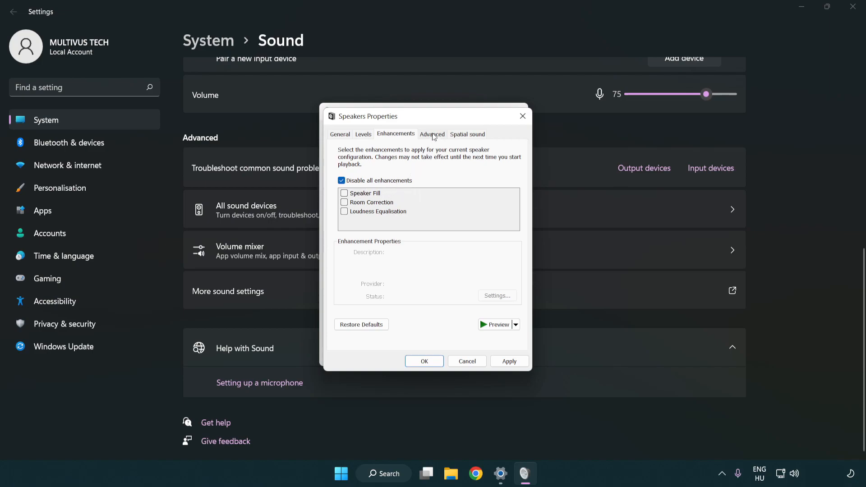
click(432, 133)
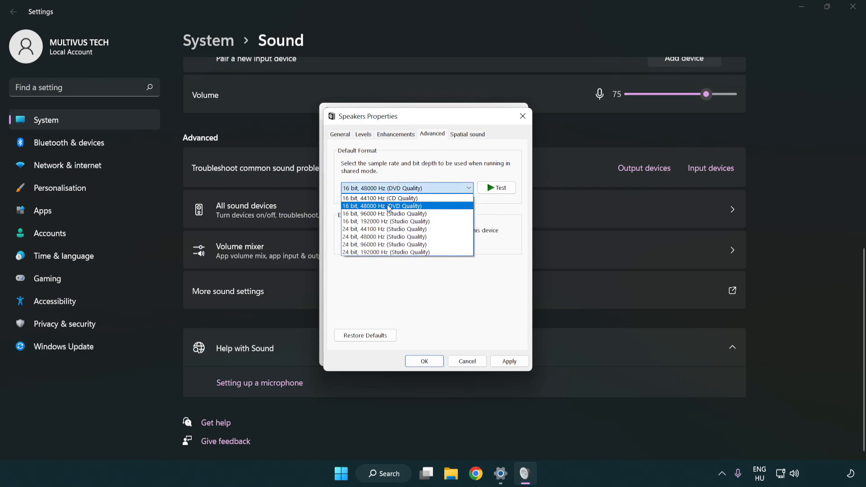
click(383, 206)
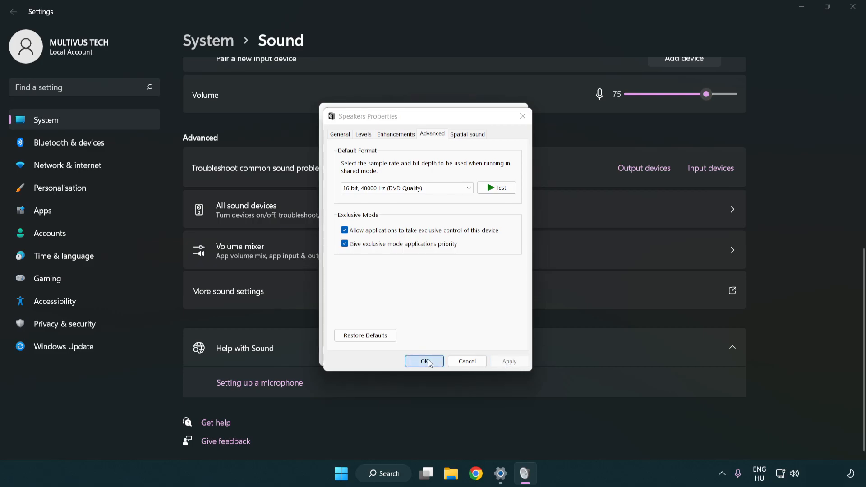
click(424, 361)
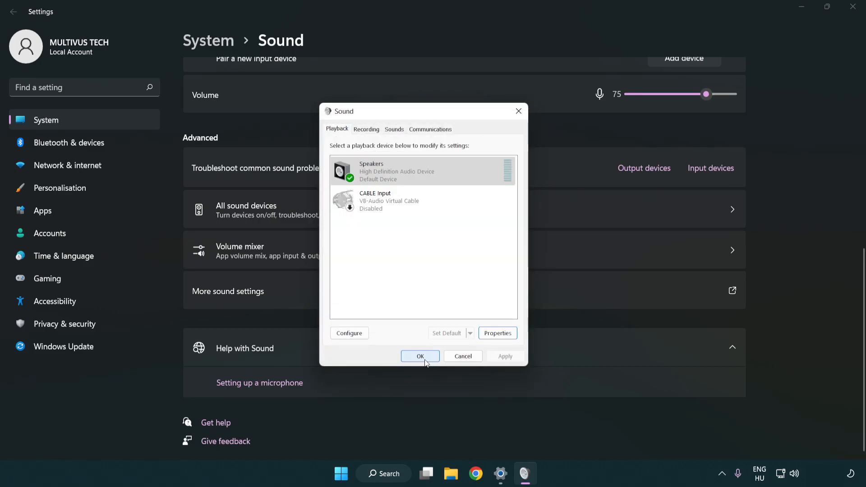
click(420, 356)
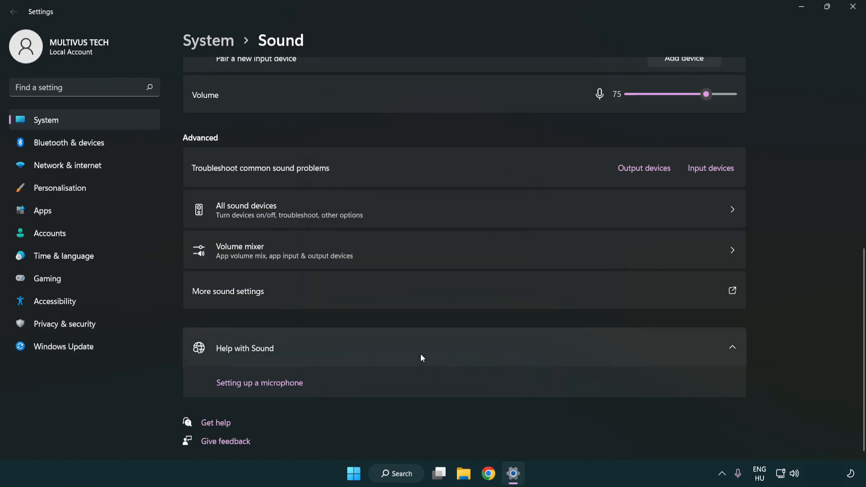
mouse_move(853, 7)
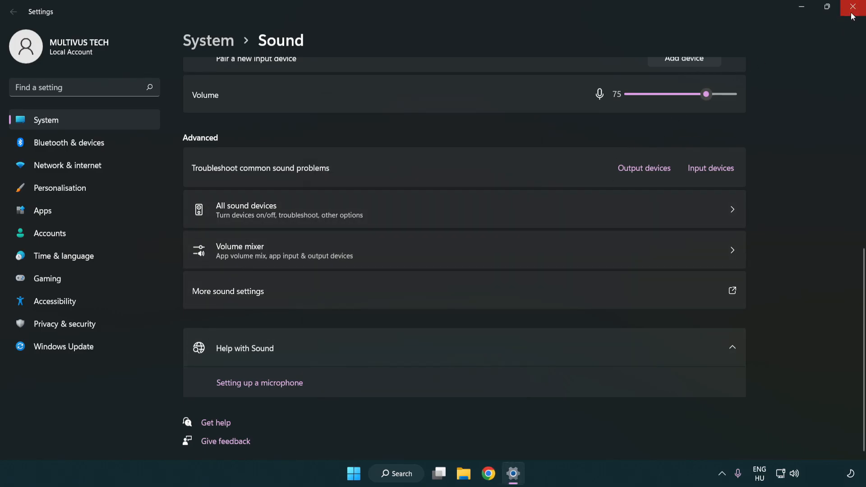
Step: Close the Settings window and return to the desktop via Start
click(853, 7)
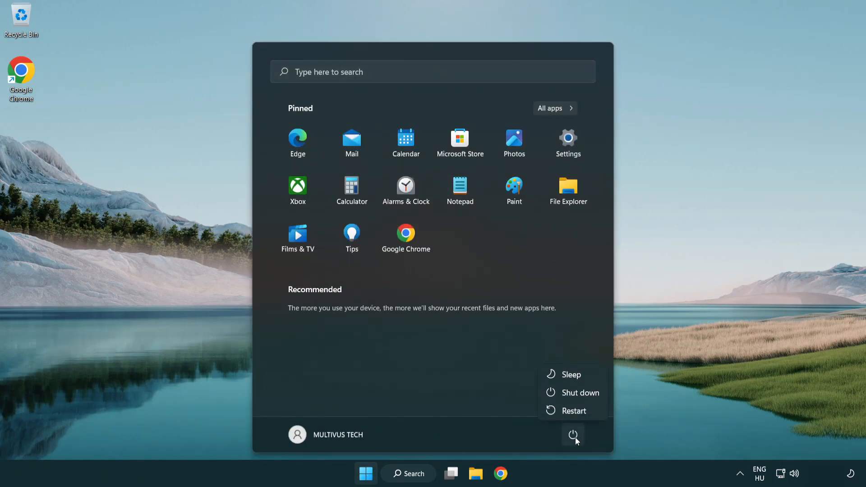
click(365, 473)
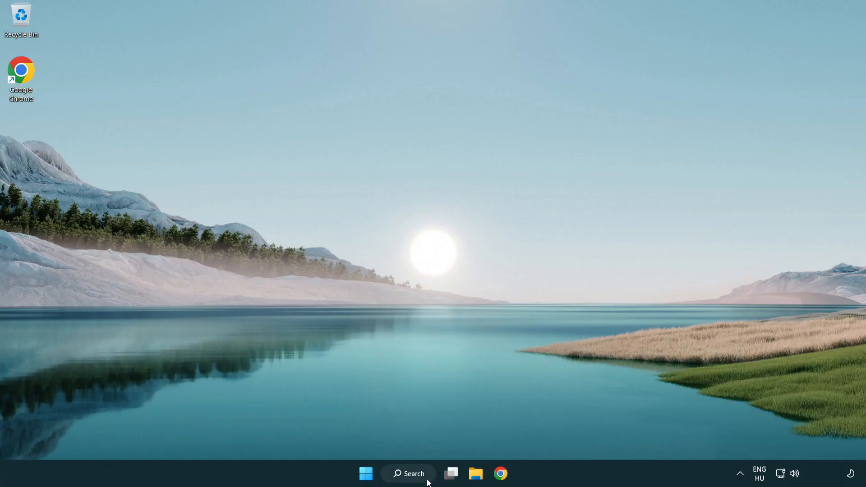
Step: Launch Device Manager from search and select High Definition Audio Device under Sound, video and game controllers
click(408, 473)
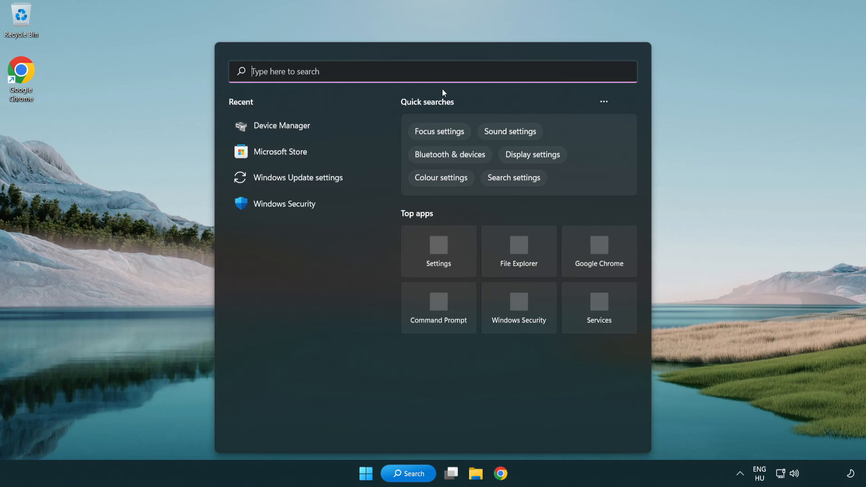
text(device manager)
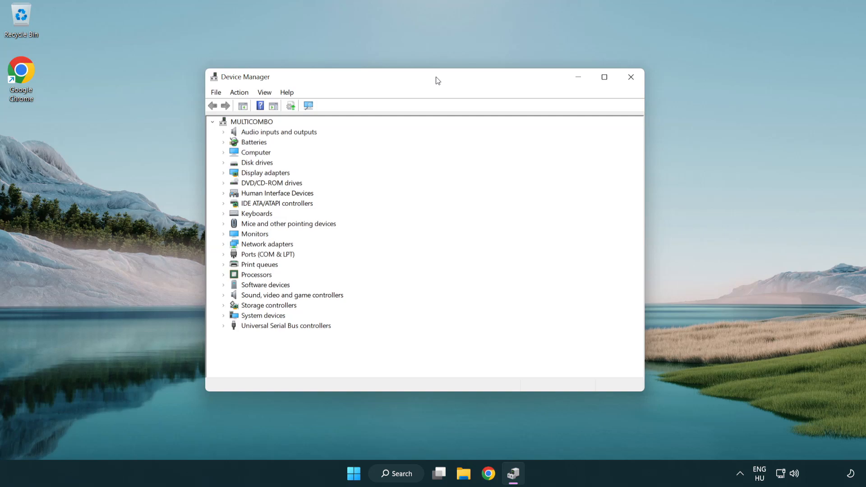
click(292, 294)
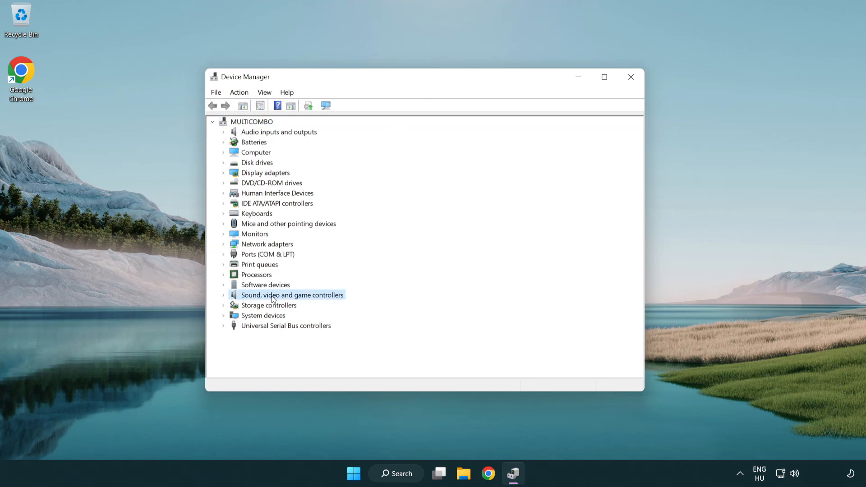
click(224, 295)
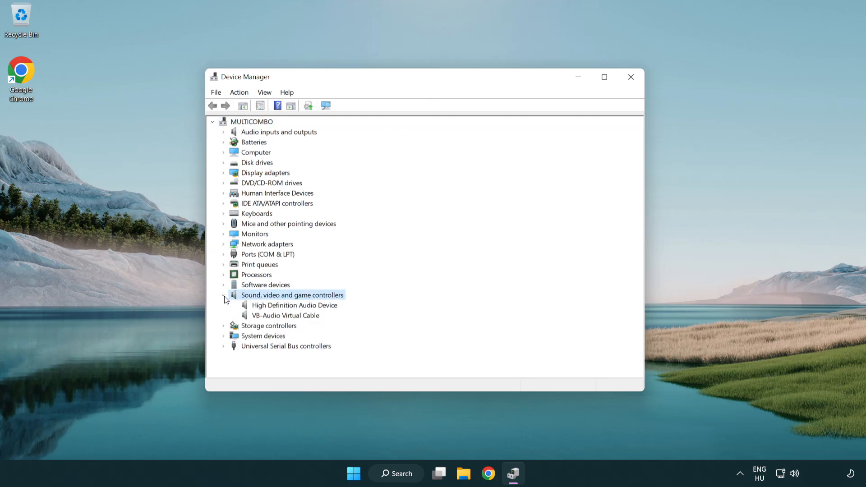
mouse_move(268, 308)
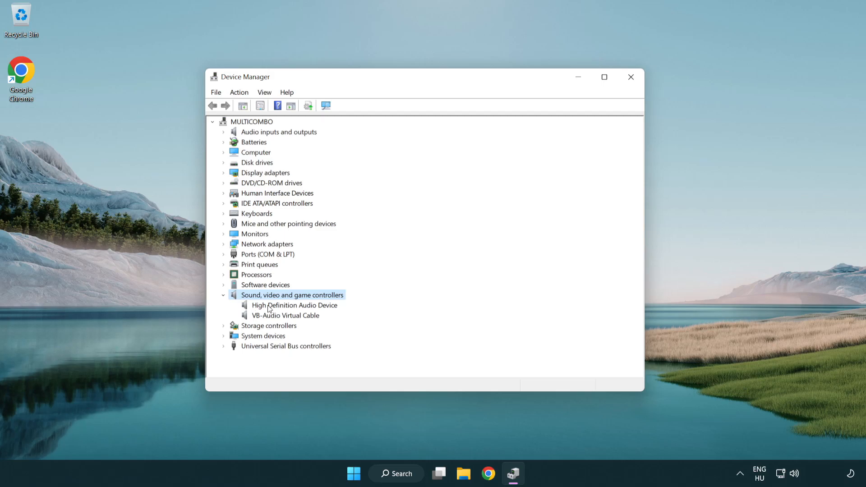
click(295, 305)
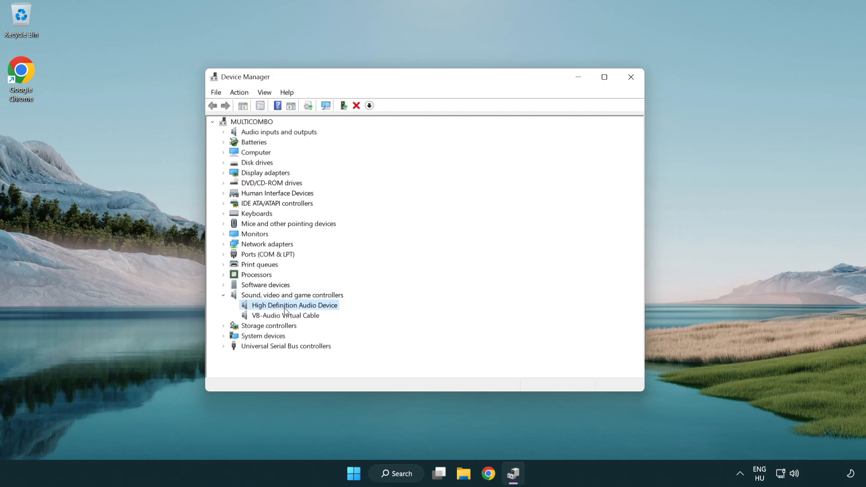
Step: Start Update driver for the audio device and choose to pick from drivers available on the computer
right_click(293, 305)
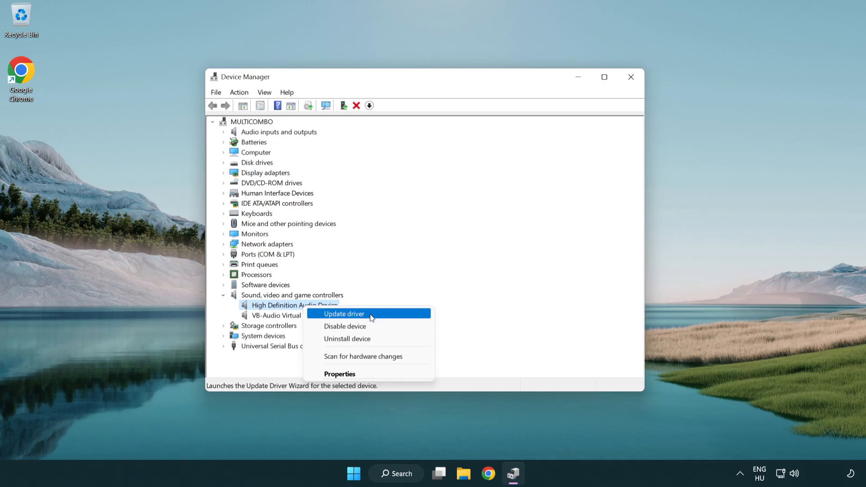
click(343, 314)
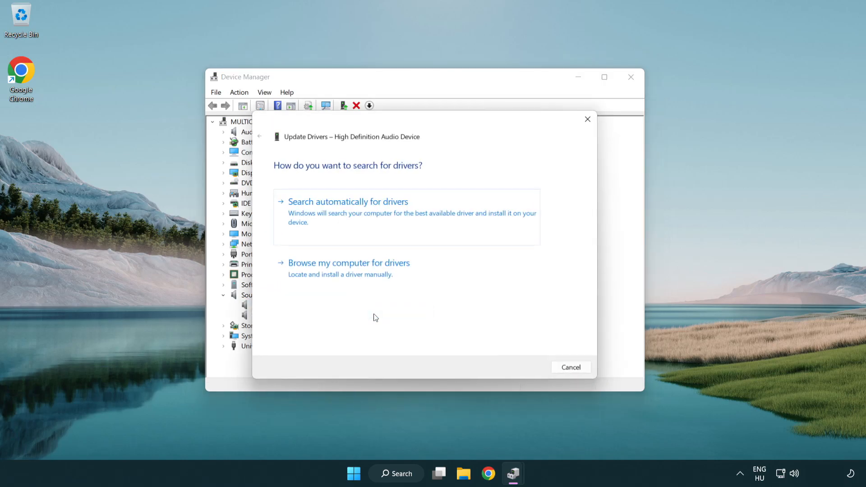
mouse_move(462, 218)
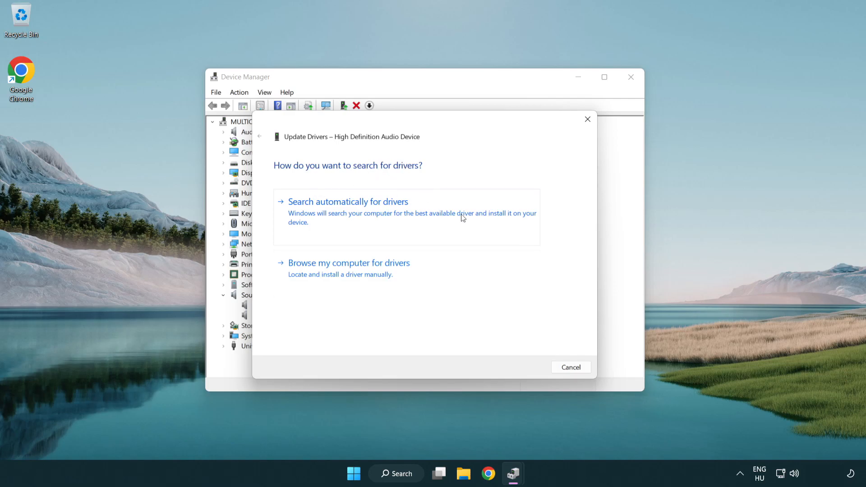
mouse_move(348, 274)
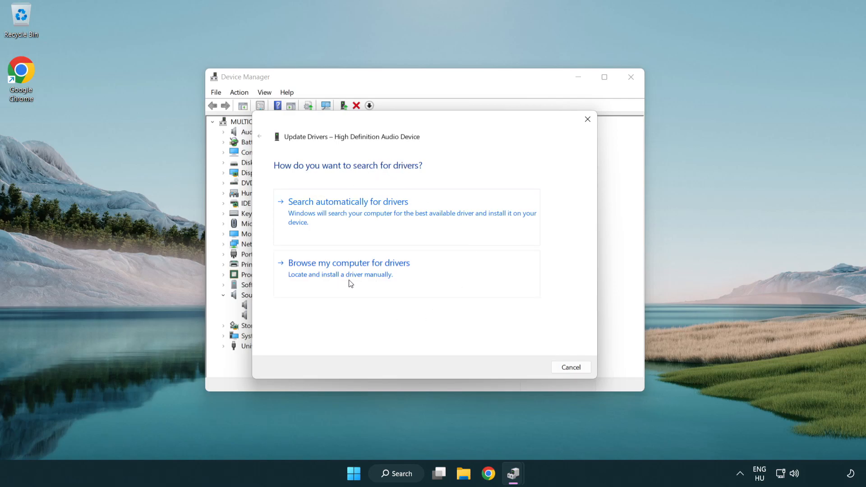
click(348, 263)
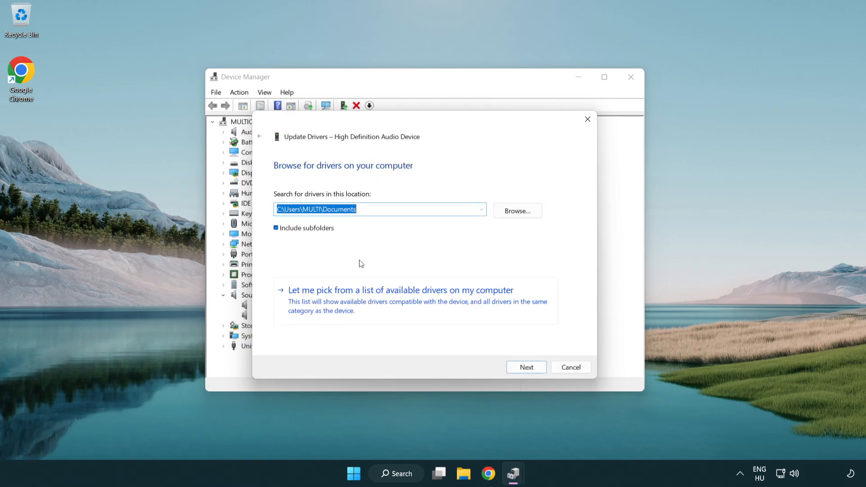
mouse_move(341, 307)
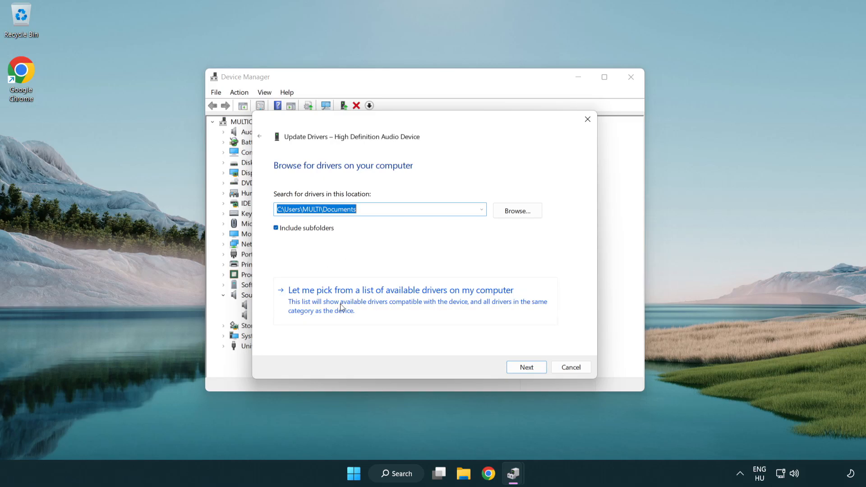
mouse_move(417, 308)
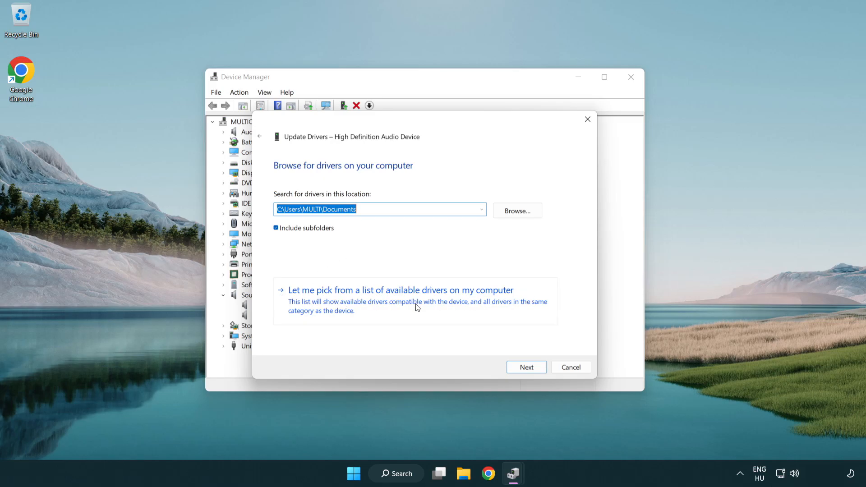
click(400, 289)
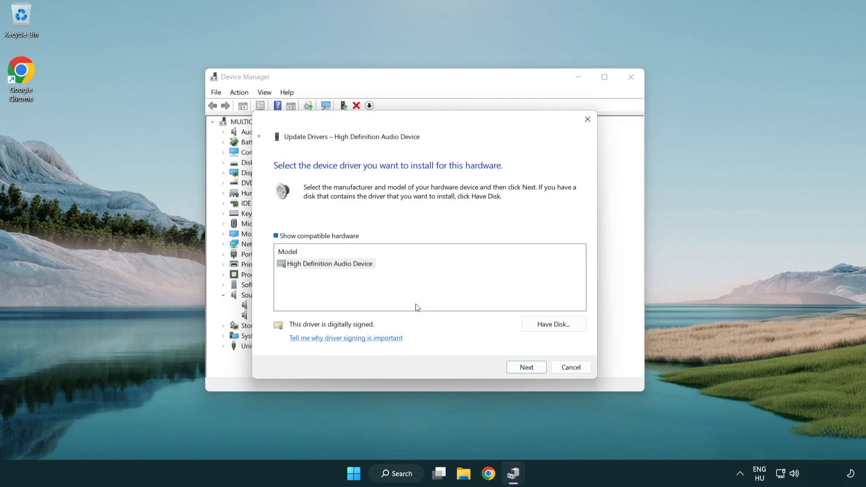
Step: Reinstall the High Definition Audio Device driver, accepting the compatibility warning, and close the wizard
click(329, 264)
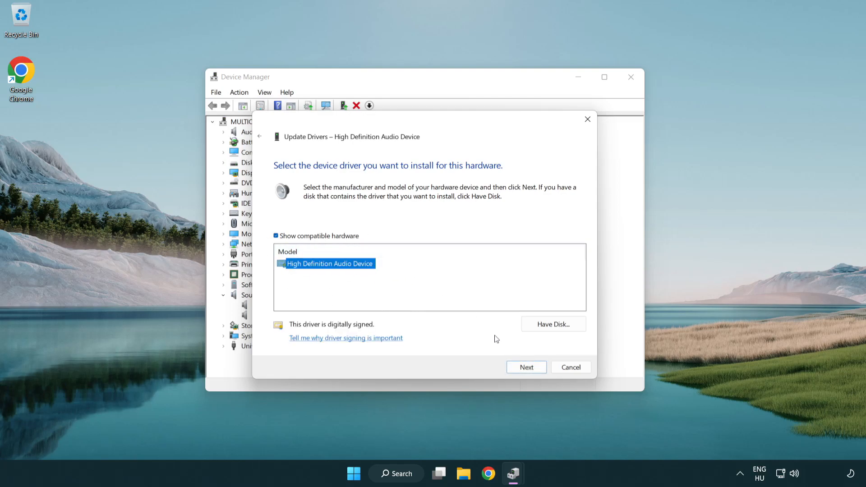
click(525, 367)
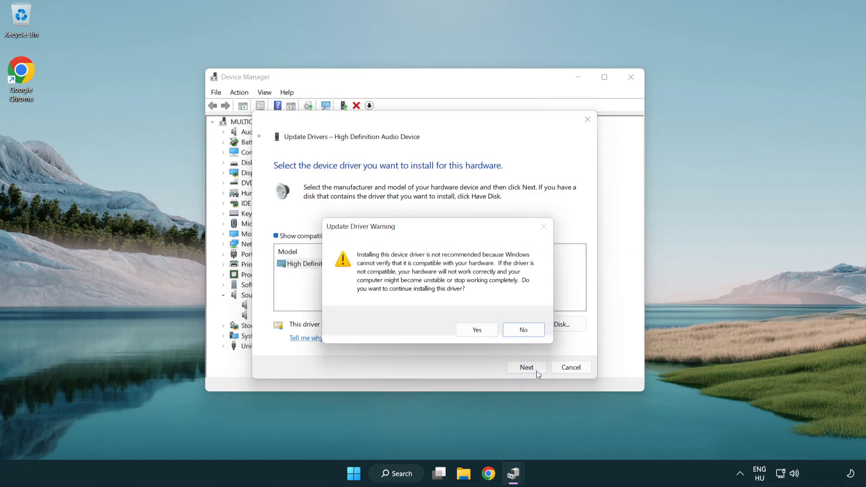
click(476, 330)
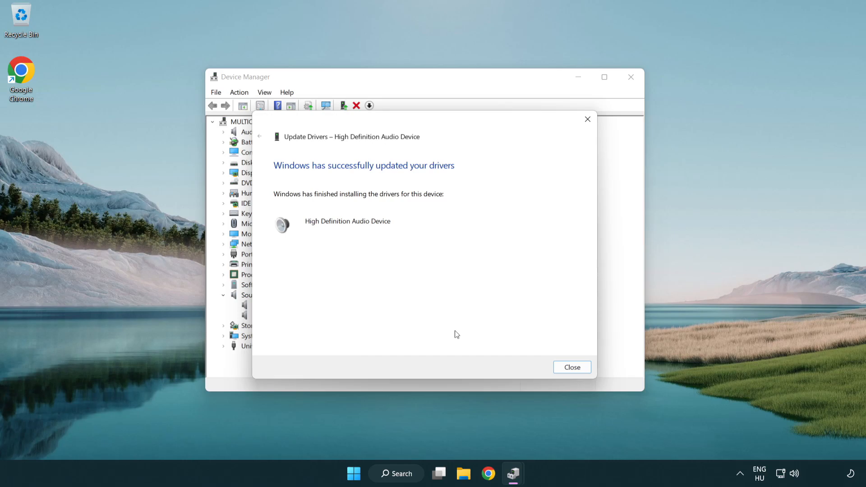
mouse_move(572, 368)
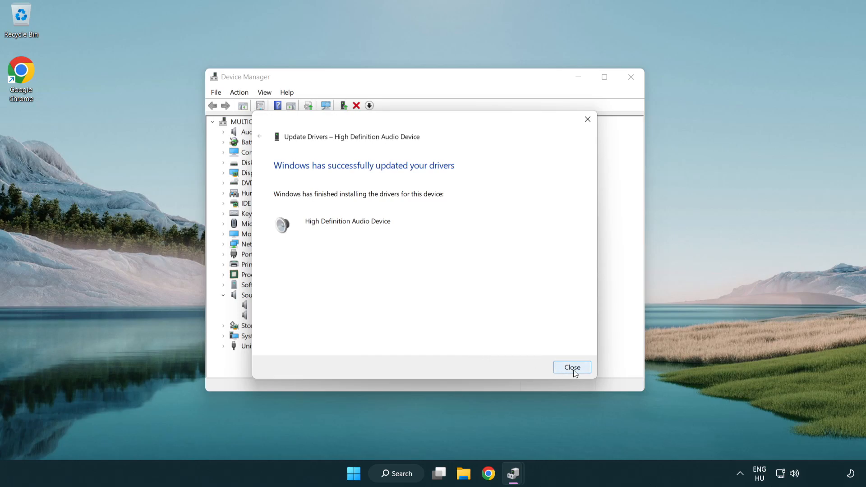
click(572, 367)
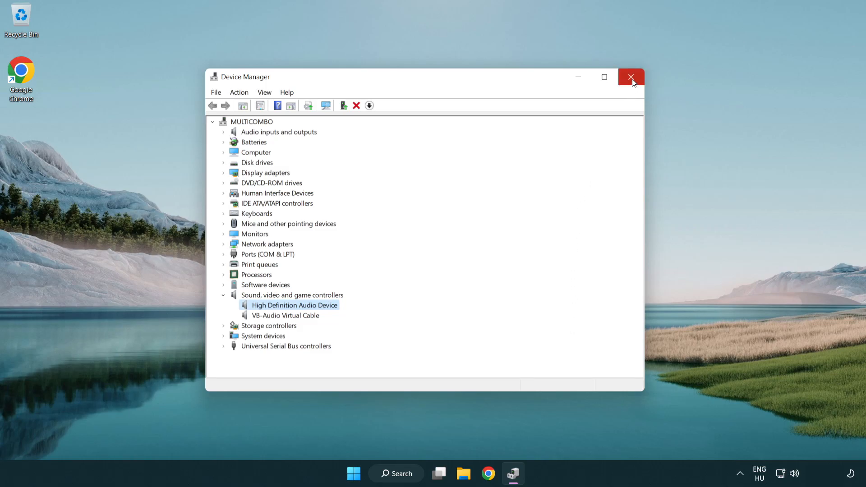
Step: Close Device Manager, then bring up Start and its Power options before returning to the desktop
click(631, 77)
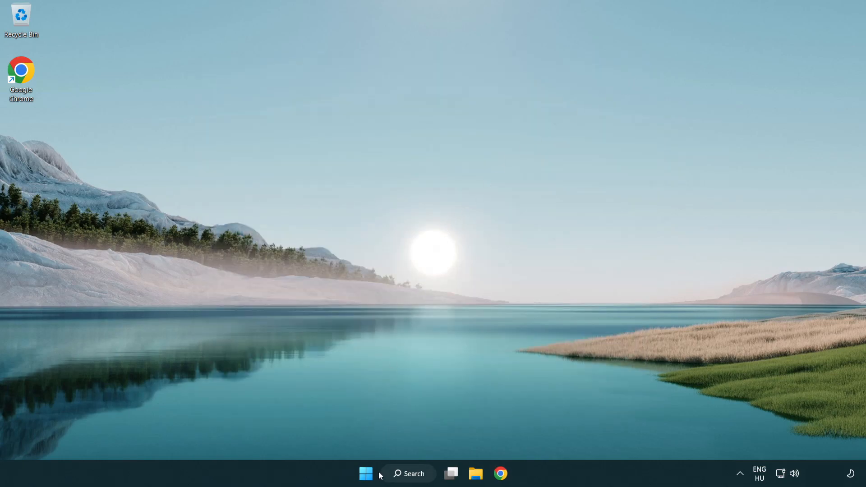
click(366, 474)
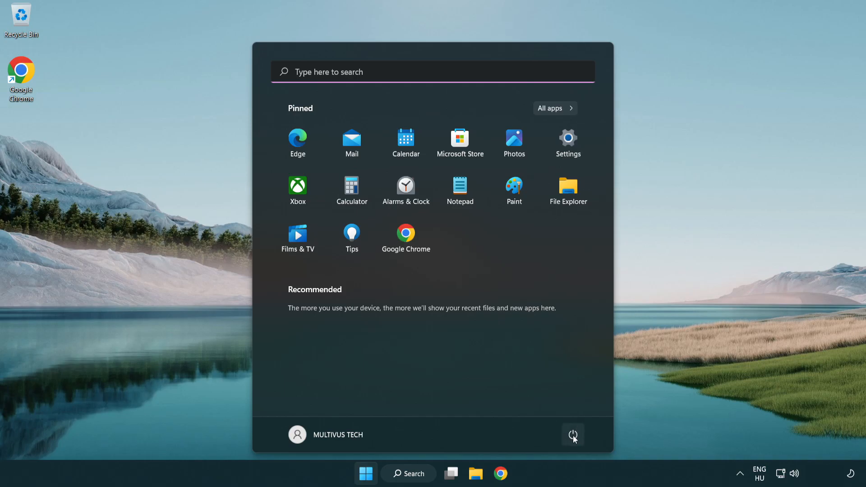
click(572, 435)
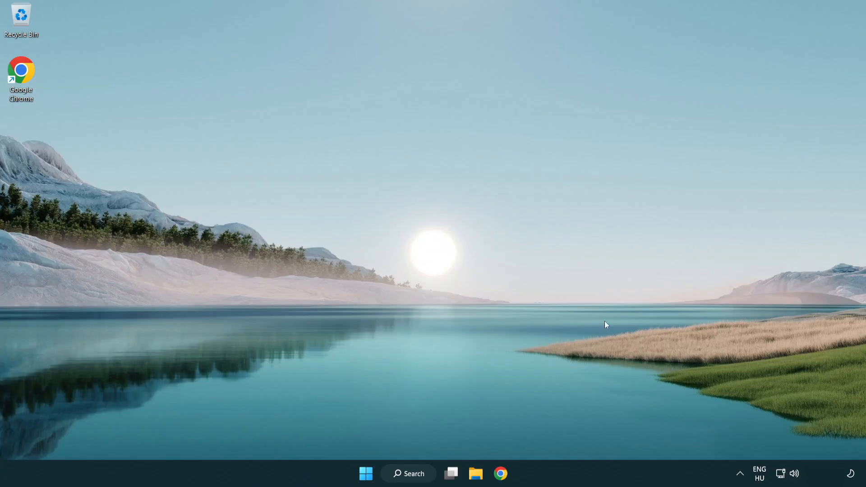
mouse_move(796, 474)
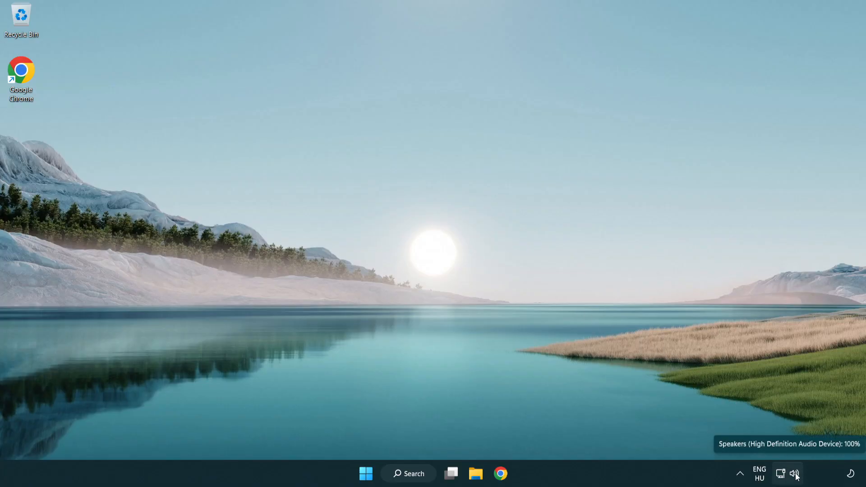
Step: Run Troubleshoot sound problems from the system-tray speaker icon, launching the Playing Audio troubleshooter
right_click(795, 474)
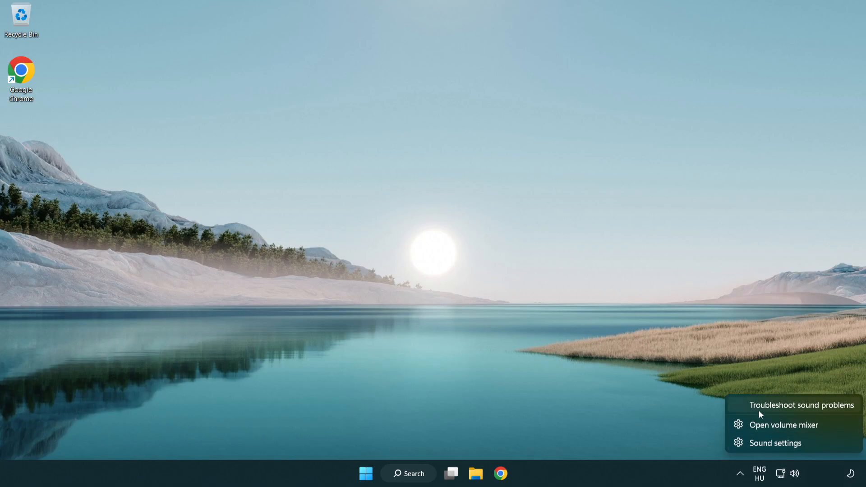
mouse_move(792, 410)
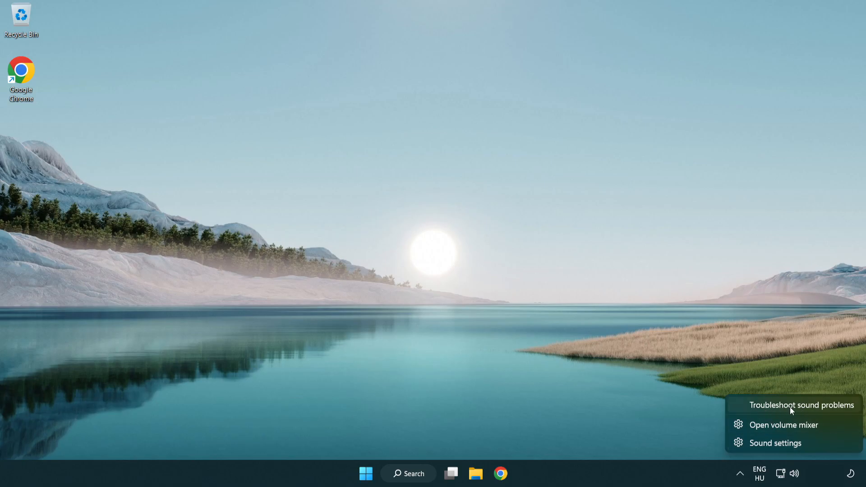
click(801, 405)
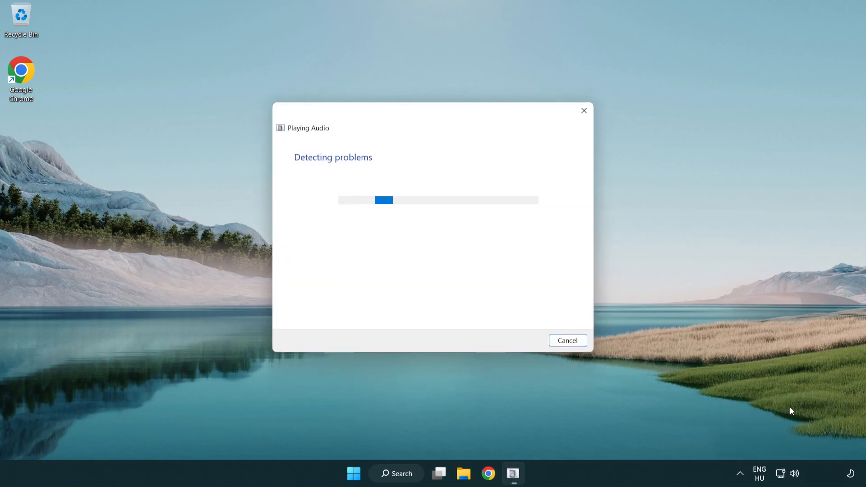